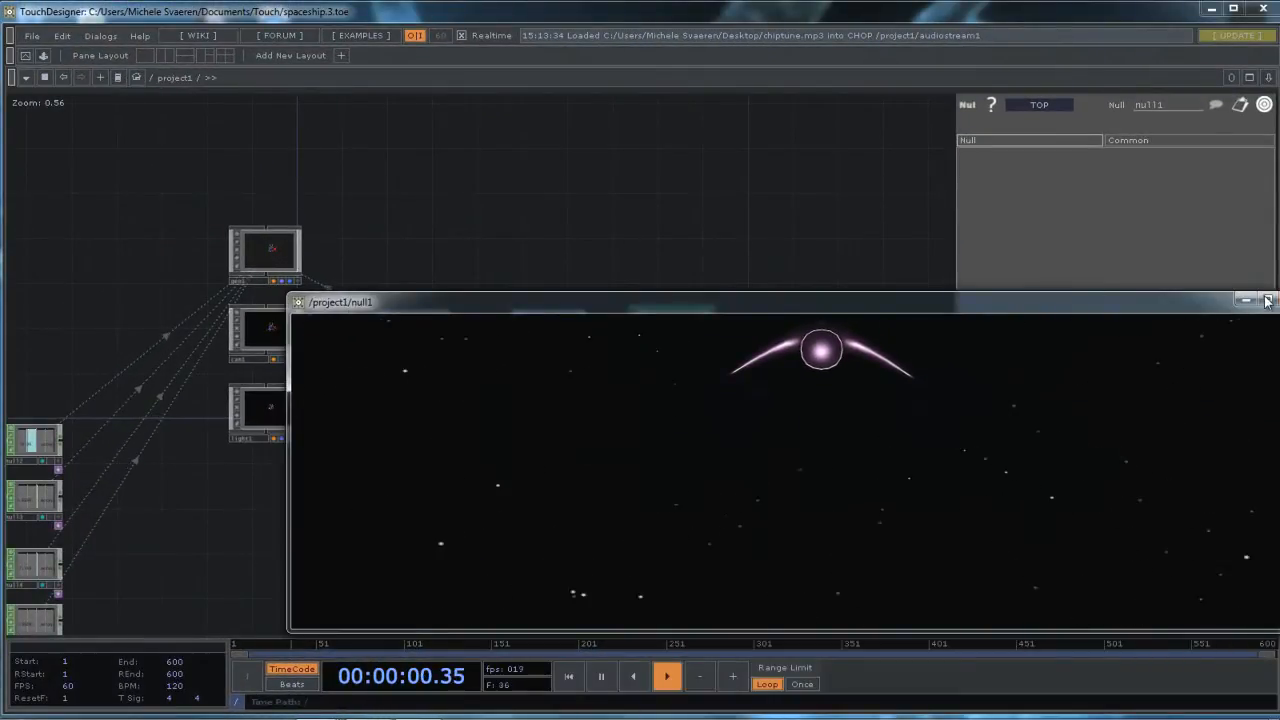
# Step: Maximize the null1 viewer so the glowing spaceship and trails play full-screen over the starfield
pyautogui.click(1244, 300)
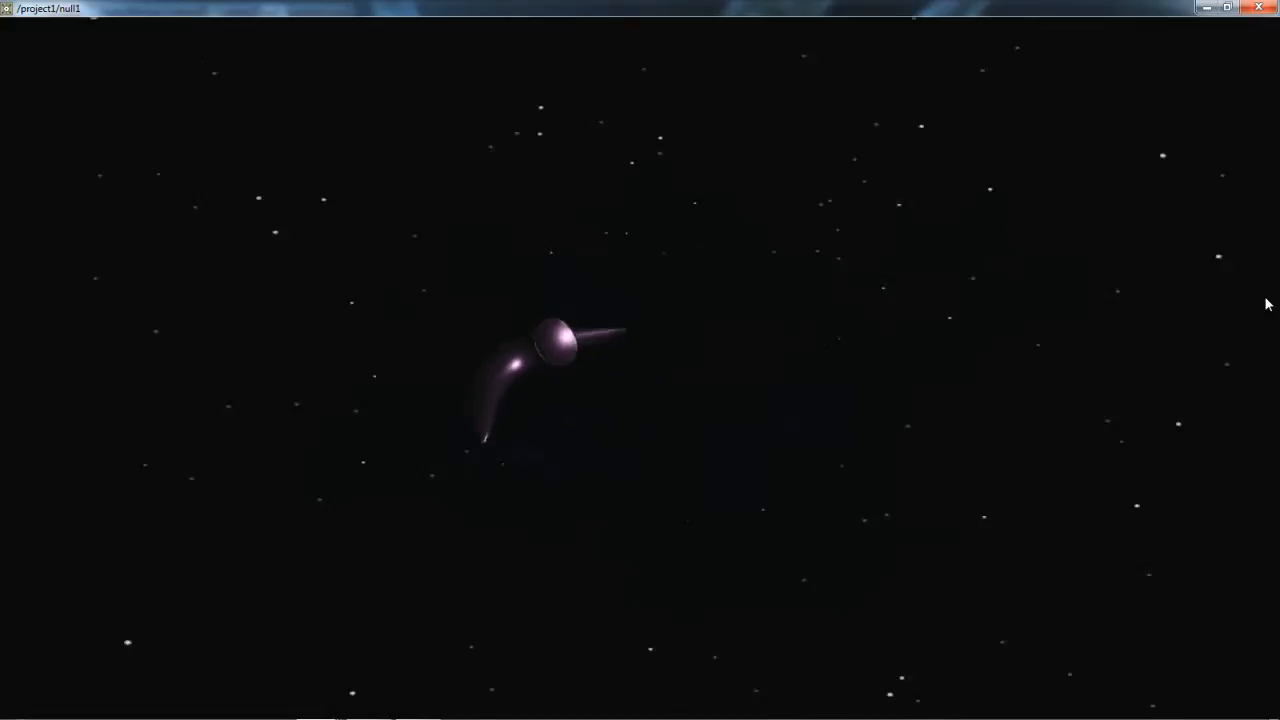